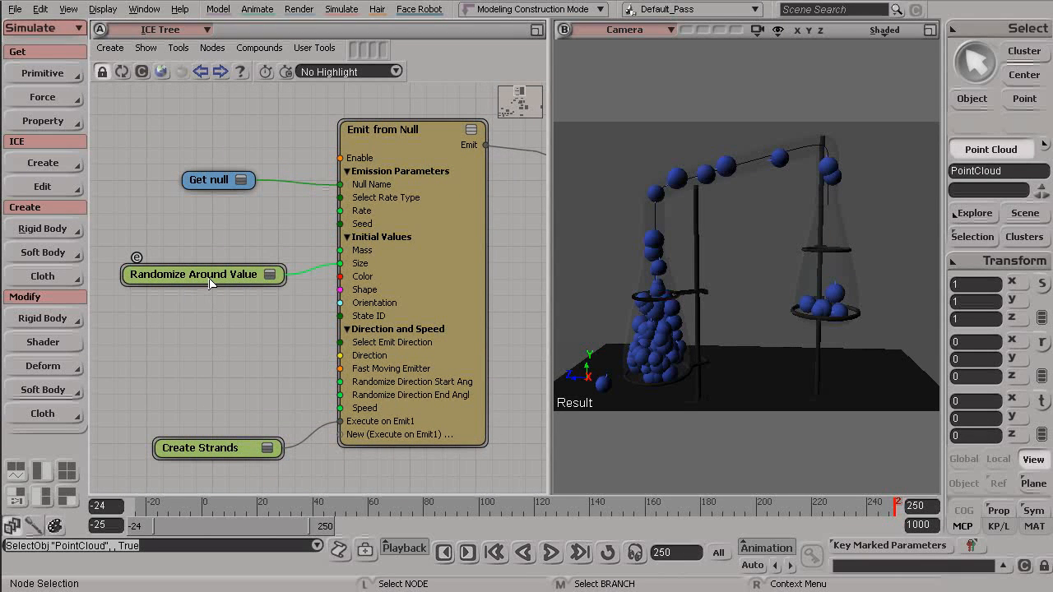
# - Move the Get null node up slightly and restart the particle simulation from its beginning
pyautogui.scroll(-3)
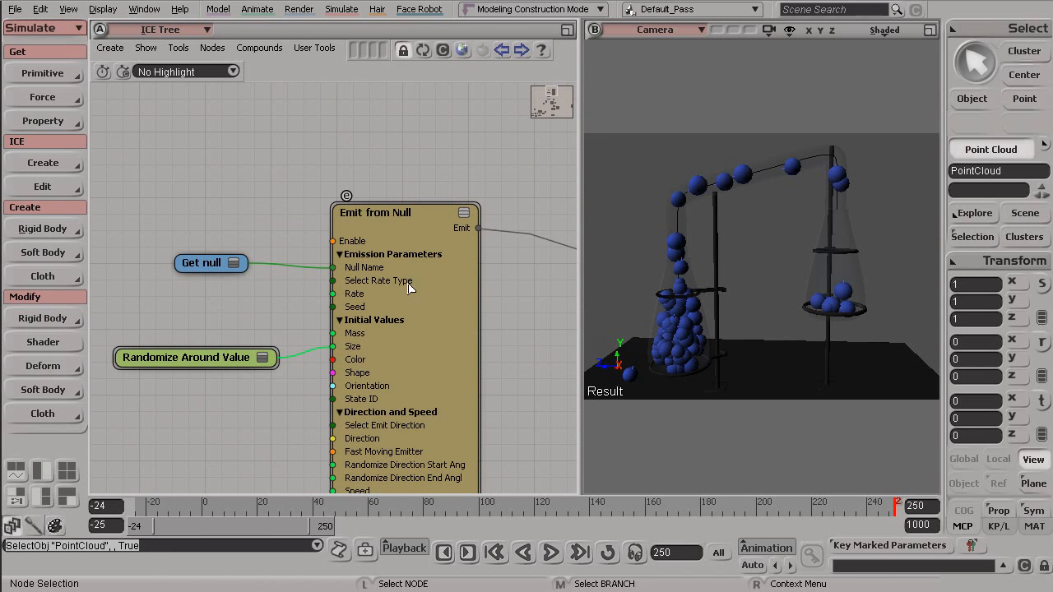
pyautogui.moveTo(254, 291)
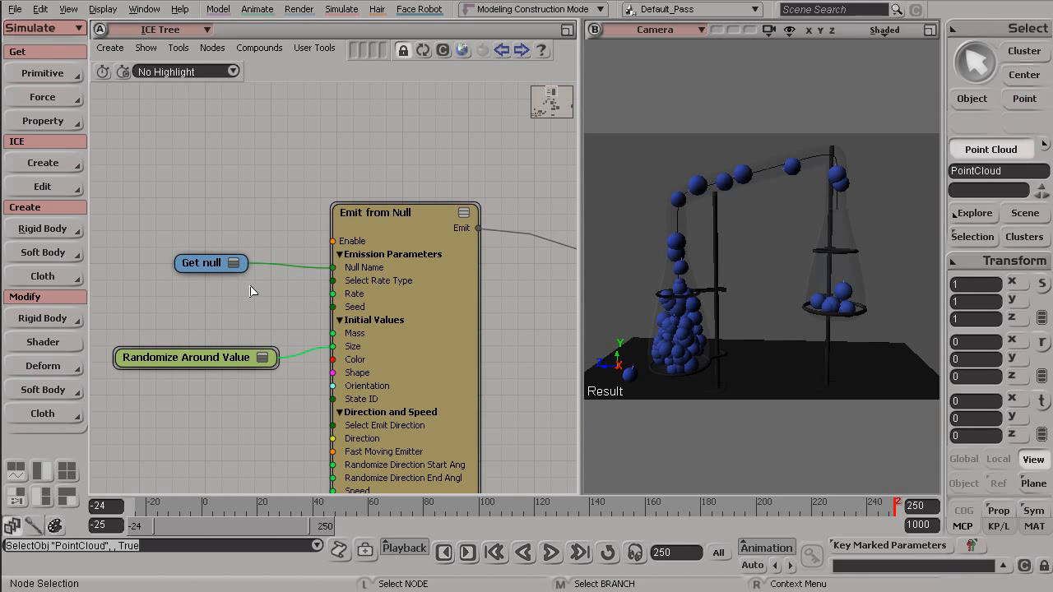
pyautogui.moveTo(210, 263); pyautogui.dragTo(229, 247)
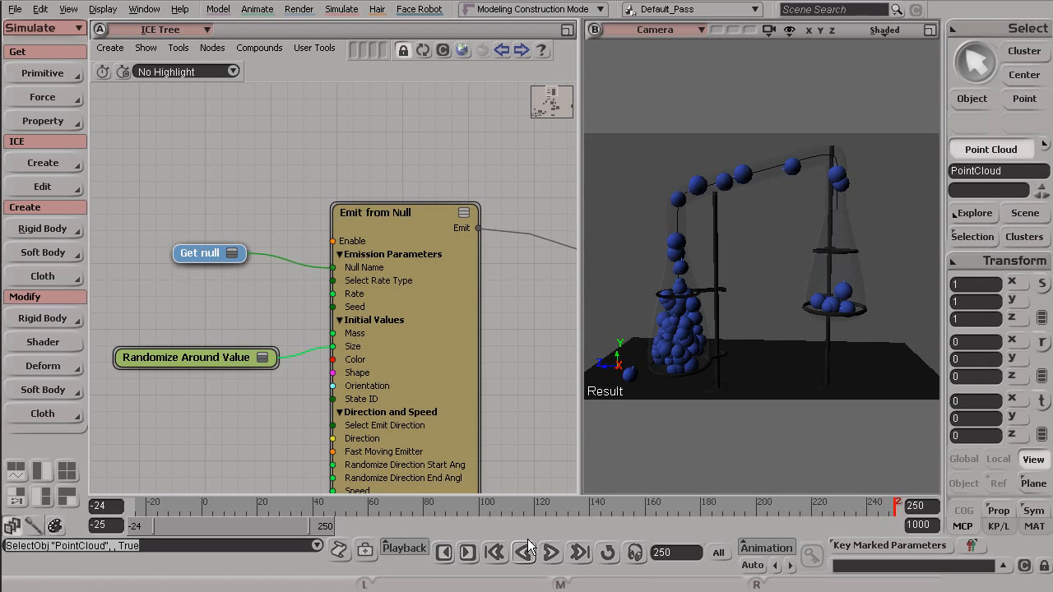
pyautogui.click(549, 549)
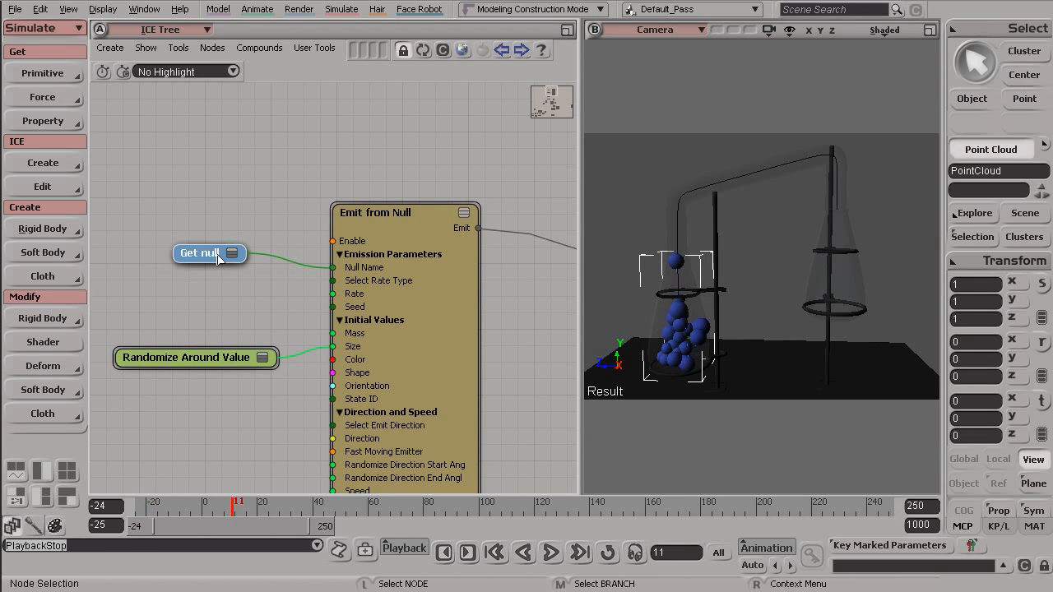
pyautogui.moveTo(209, 253); pyautogui.dragTo(178, 265)
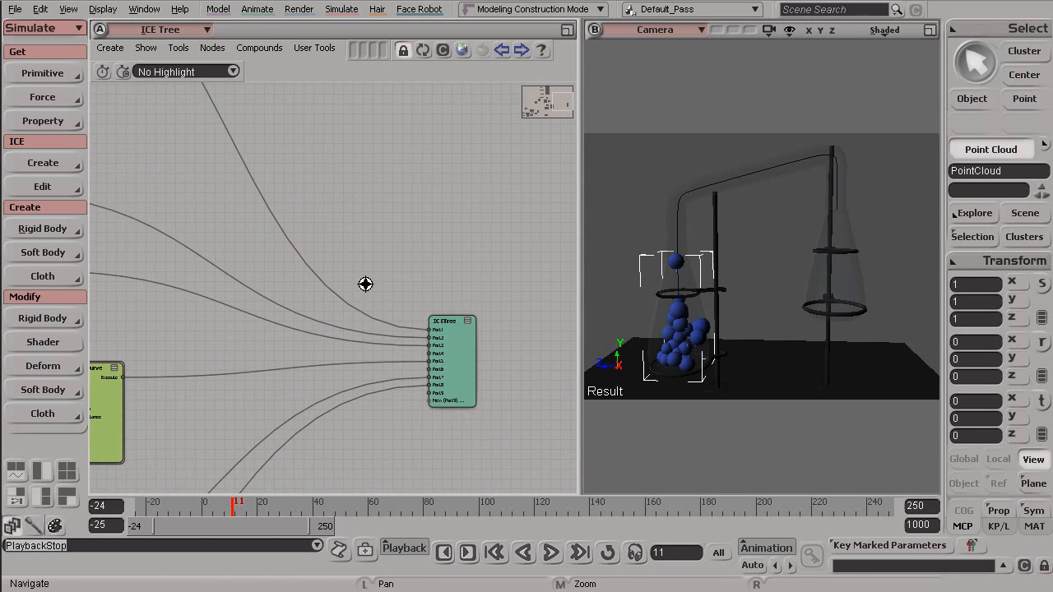
# - Unplug the Emit from Null wire from the ICETree root's Port1 and play forward with no balls emitted
pyautogui.moveTo(452, 362); pyautogui.dragTo(514, 341)
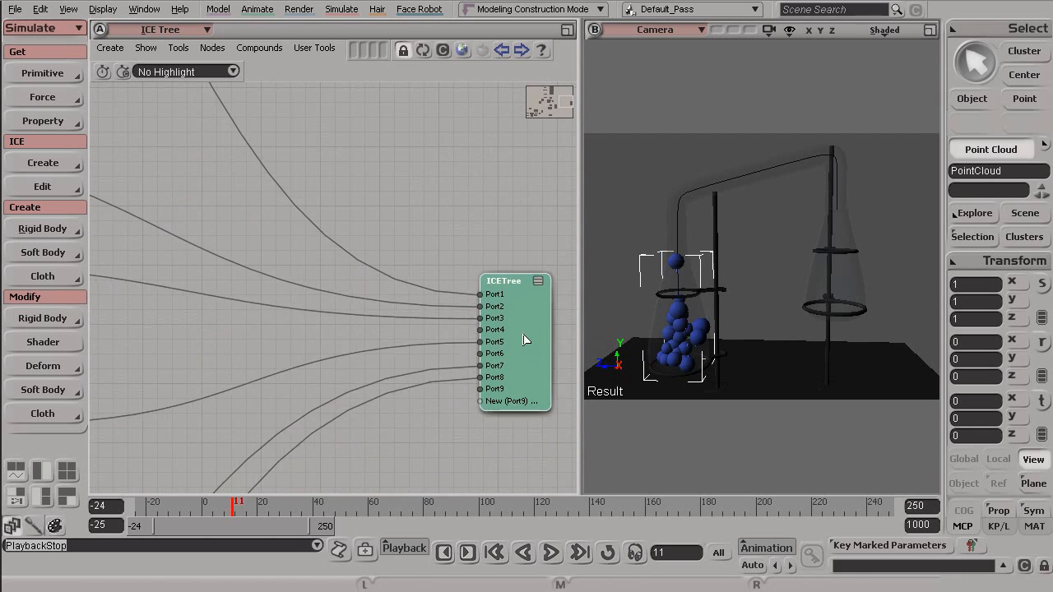
pyautogui.moveTo(513, 340); pyautogui.dragTo(362, 311)
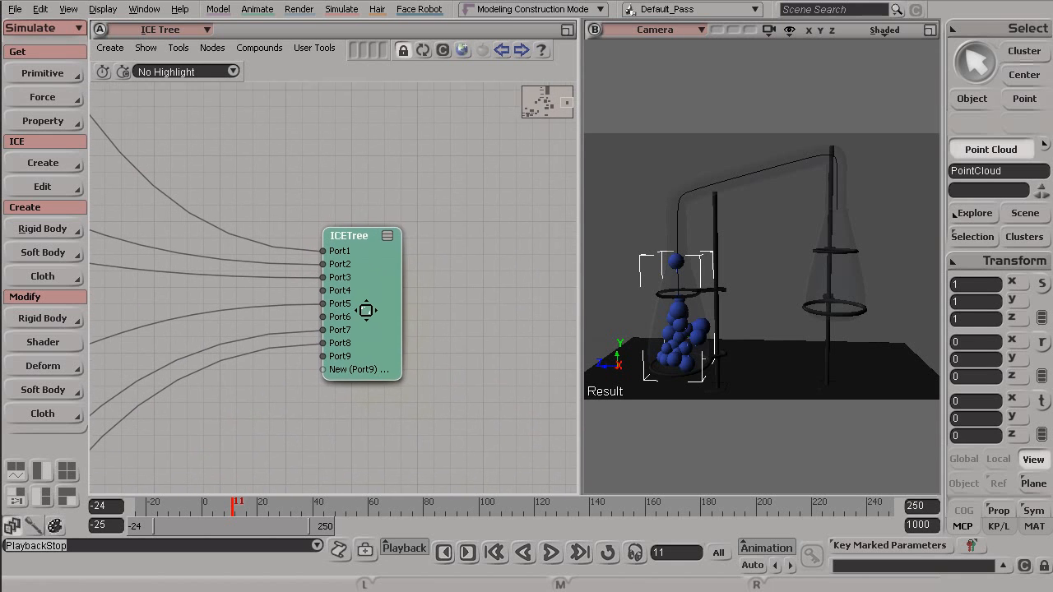
pyautogui.moveTo(362, 309); pyautogui.dragTo(461, 314)
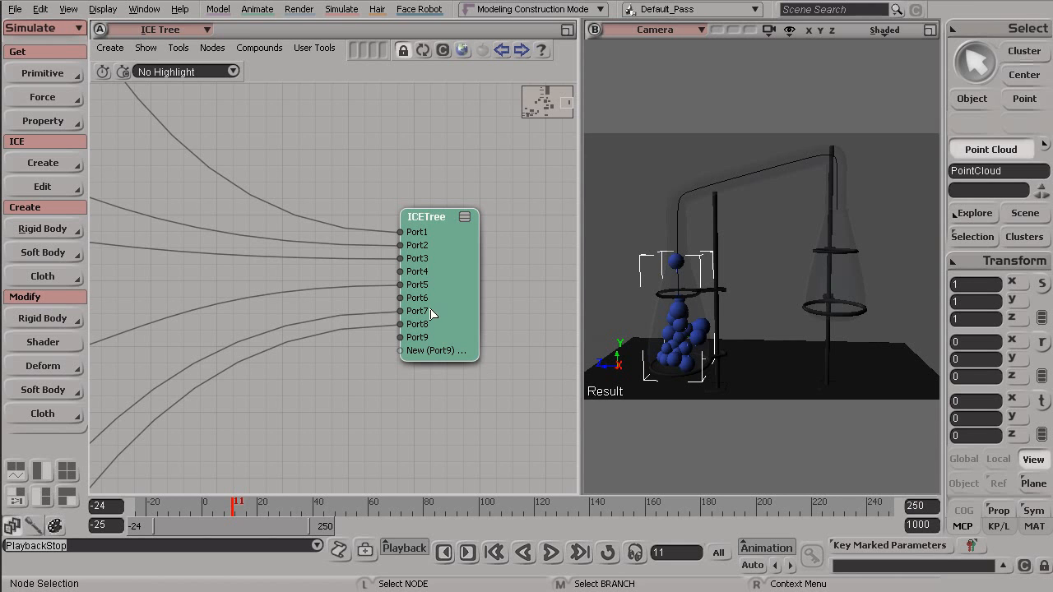
pyautogui.moveTo(437, 218); pyautogui.dragTo(428, 220)
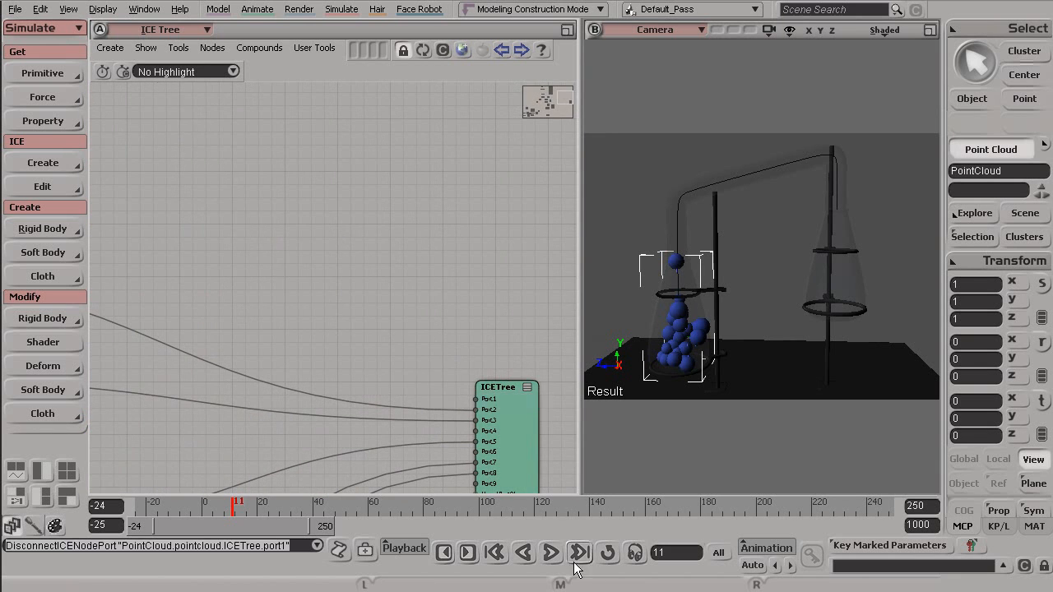
pyautogui.click(547, 550)
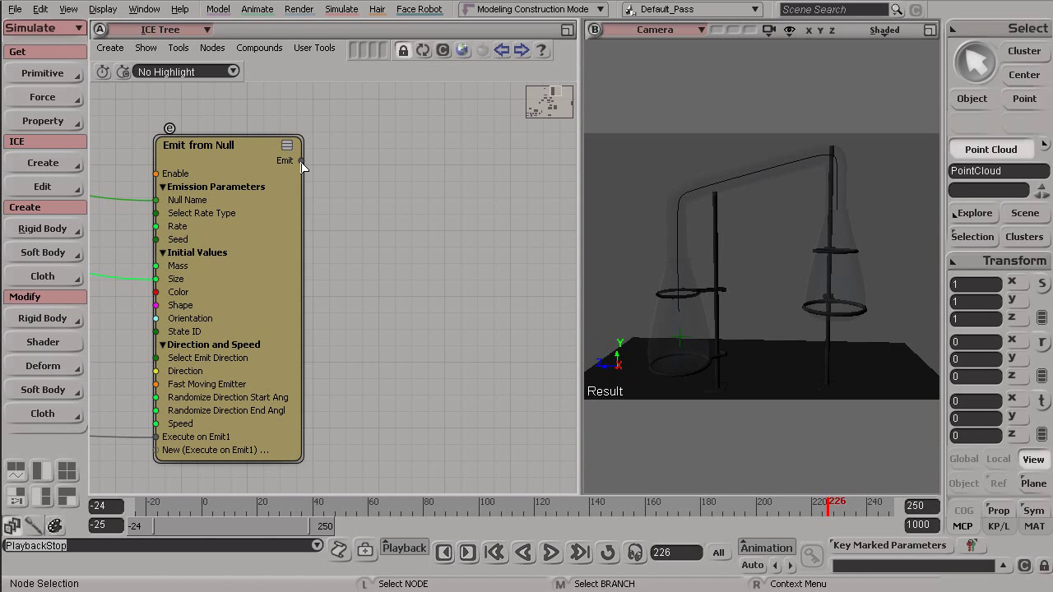
pyautogui.moveTo(301, 161); pyautogui.dragTo(375, 329)
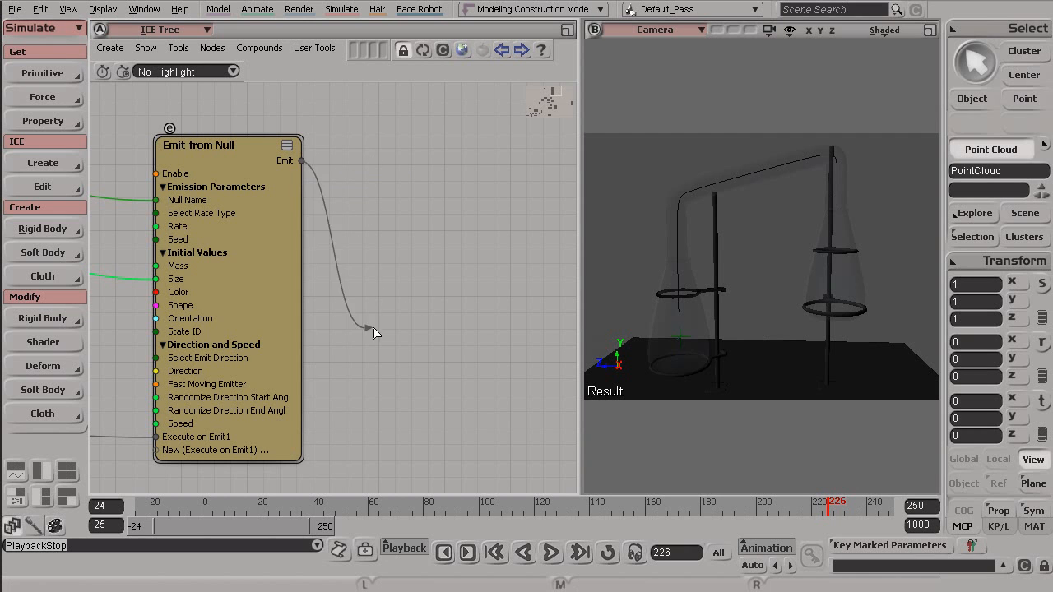
pyautogui.moveTo(197, 145); pyautogui.dragTo(255, 167)
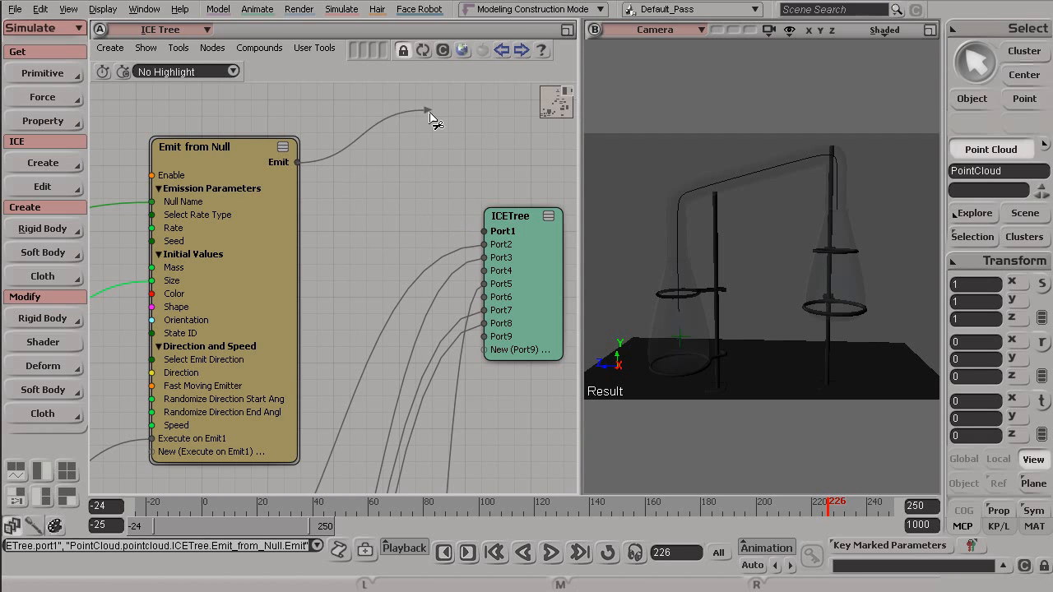
pyautogui.moveTo(413, 122)
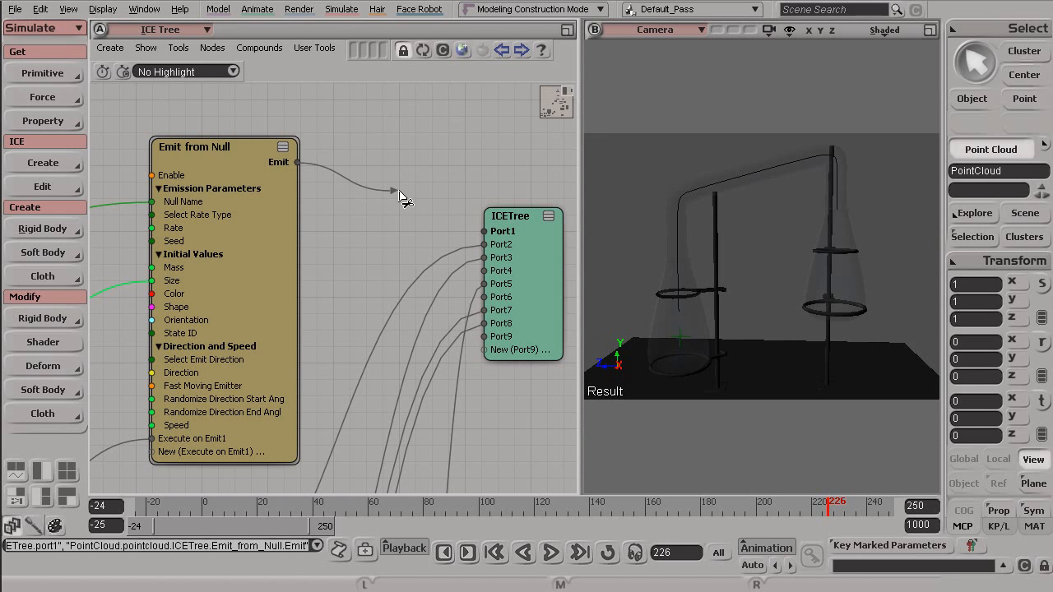
pyautogui.click(403, 196)
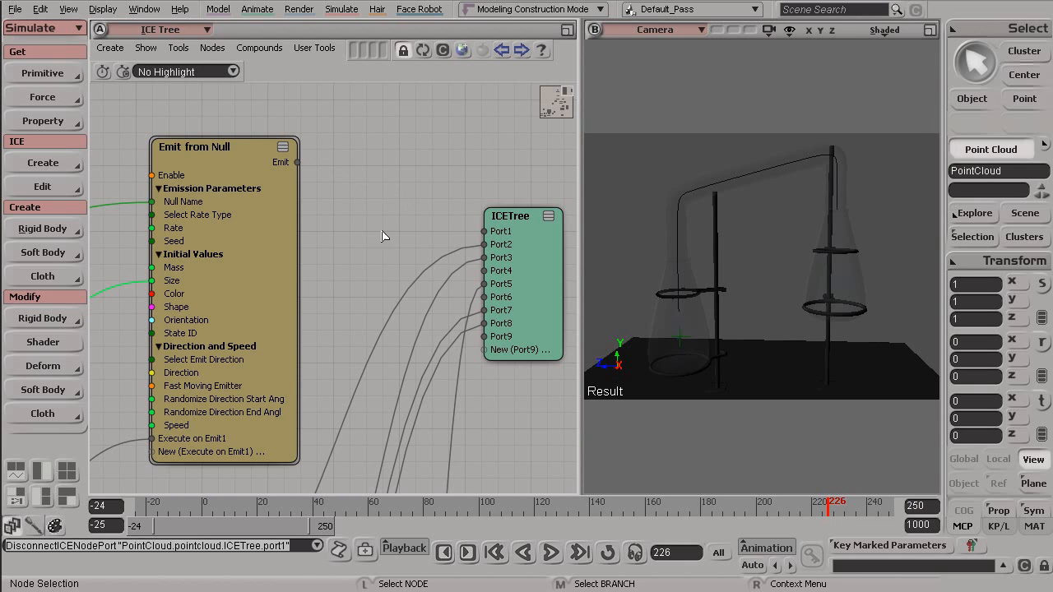
pyautogui.moveTo(360, 327)
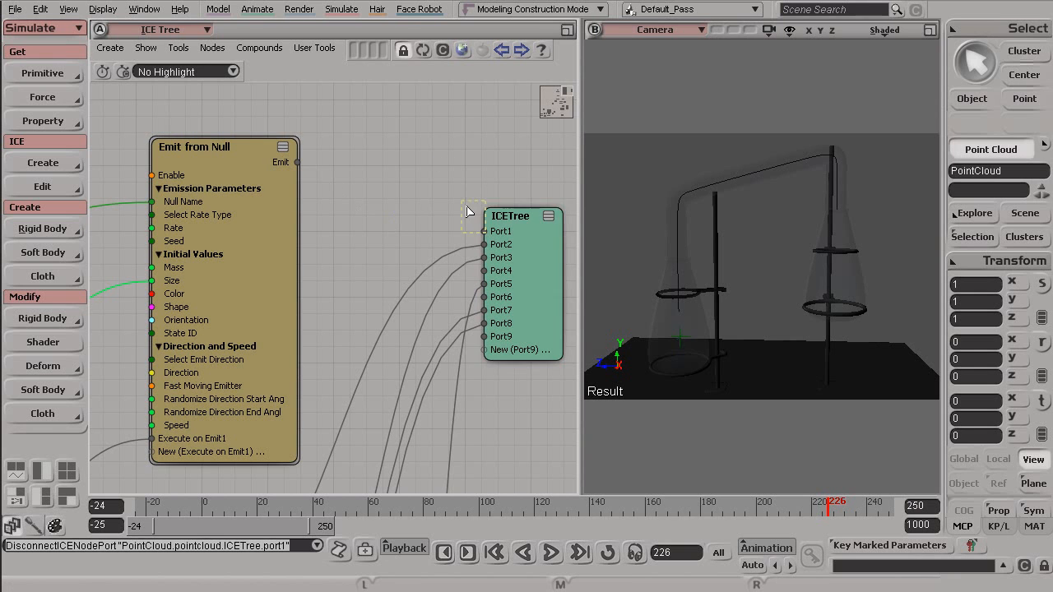
pyautogui.moveTo(485, 234)
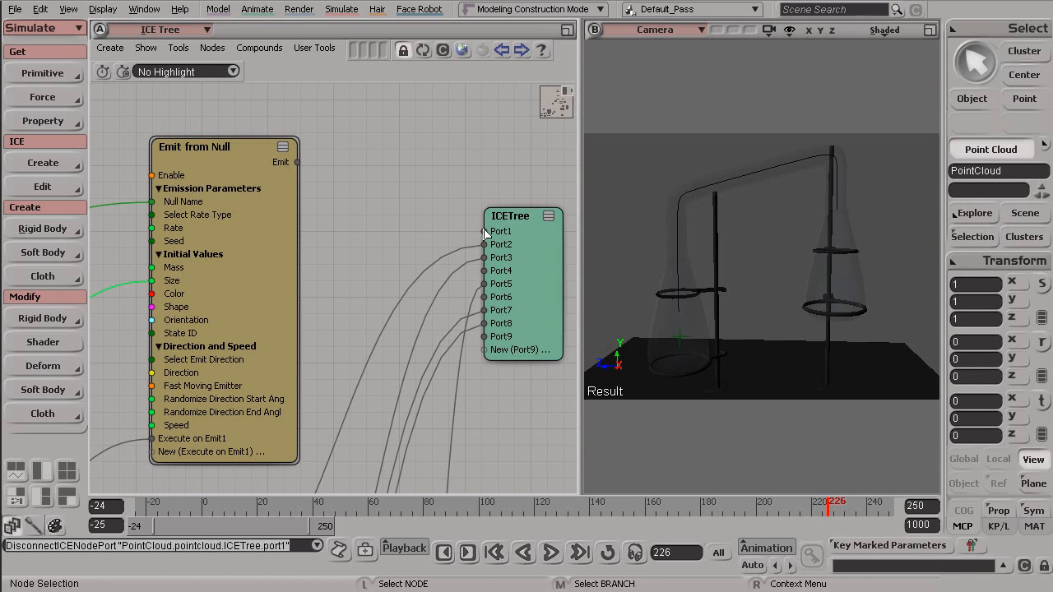
pyautogui.moveTo(491, 303)
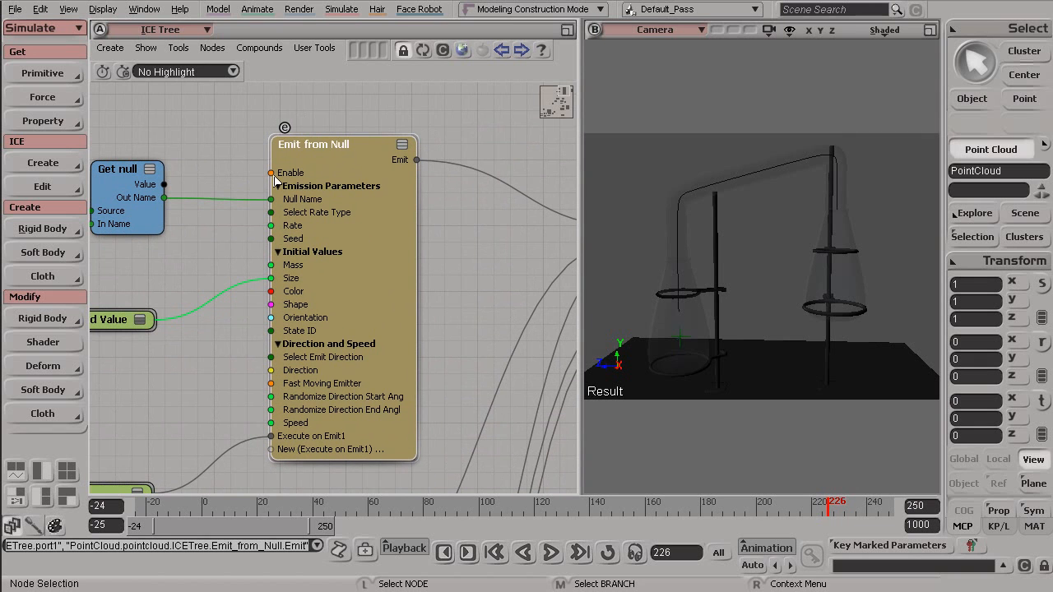
pyautogui.moveTo(280, 444)
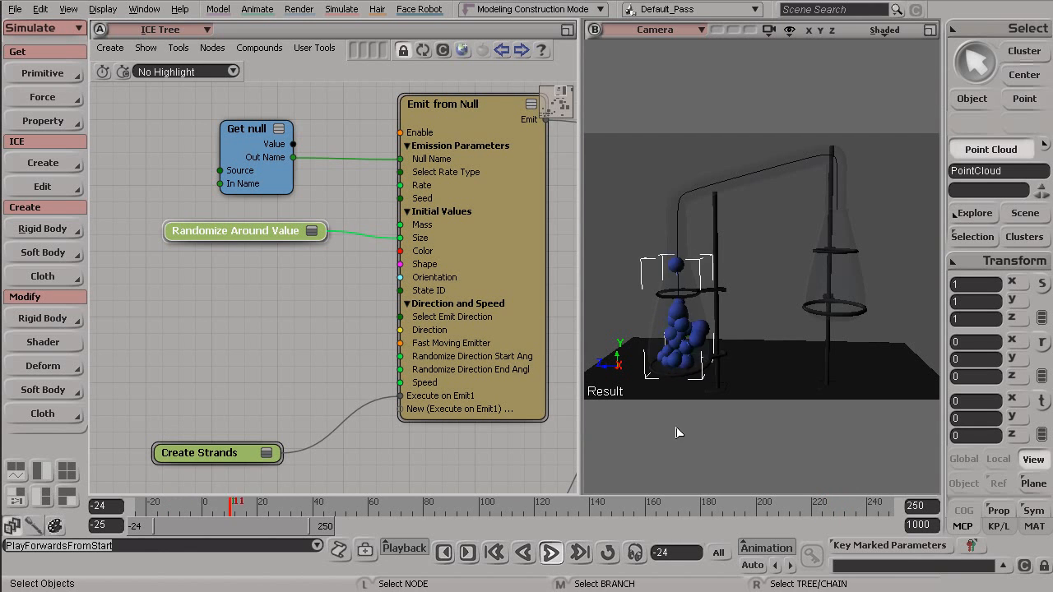
# - Play the simulation from the start so balls flow through the tubing again
pyautogui.click(556, 570)
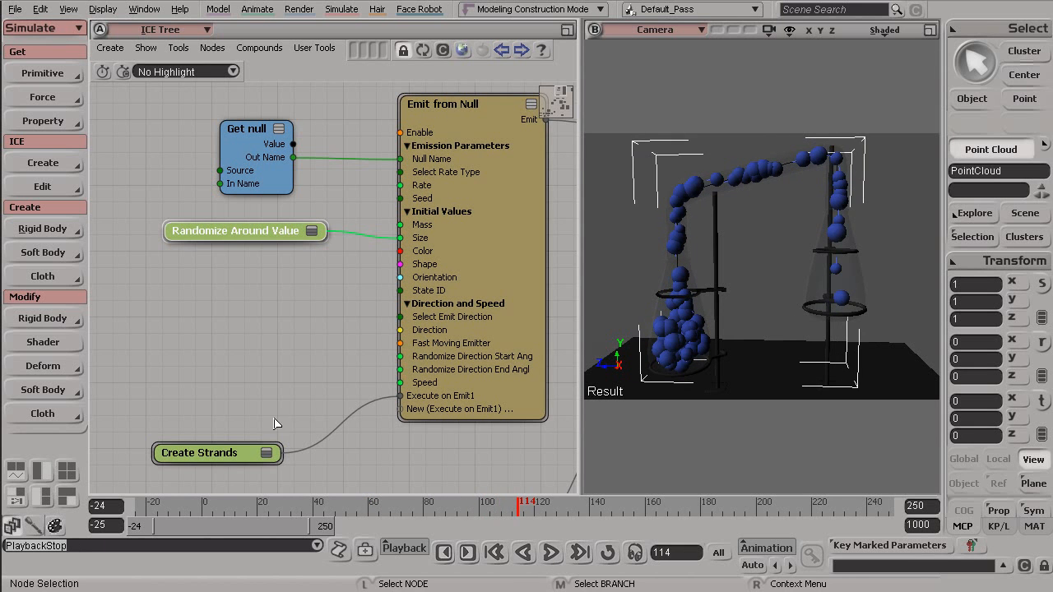
pyautogui.moveTo(199, 453); pyautogui.dragTo(237, 395)
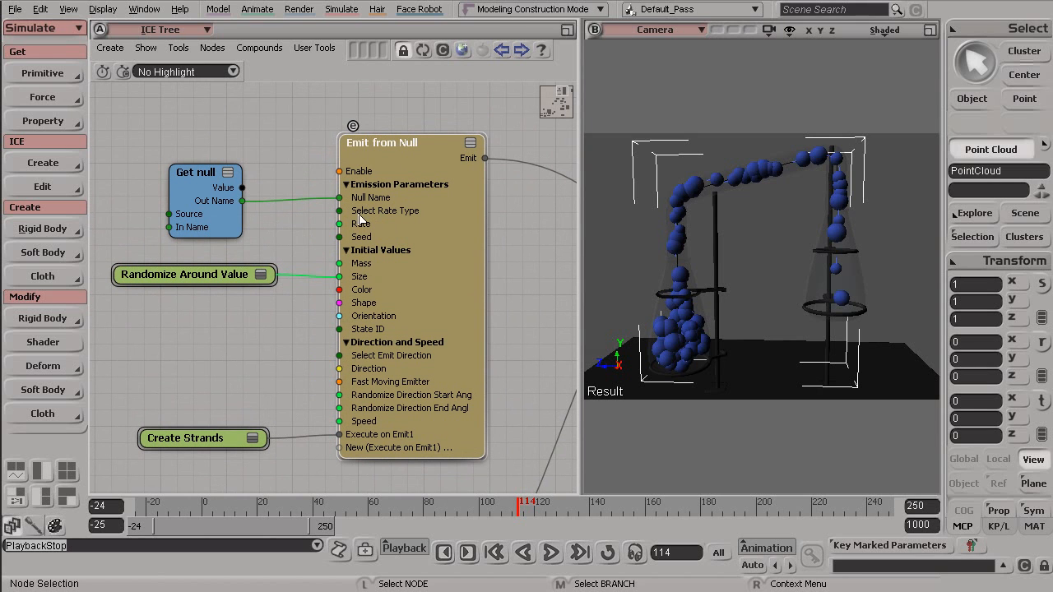
pyautogui.moveTo(375, 223)
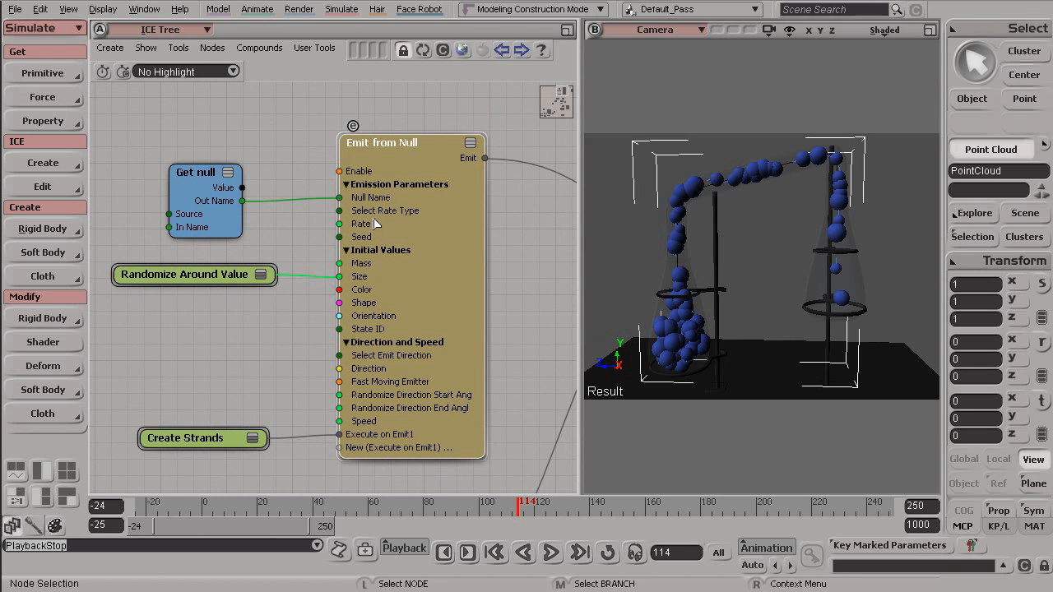
pyautogui.moveTo(392, 303)
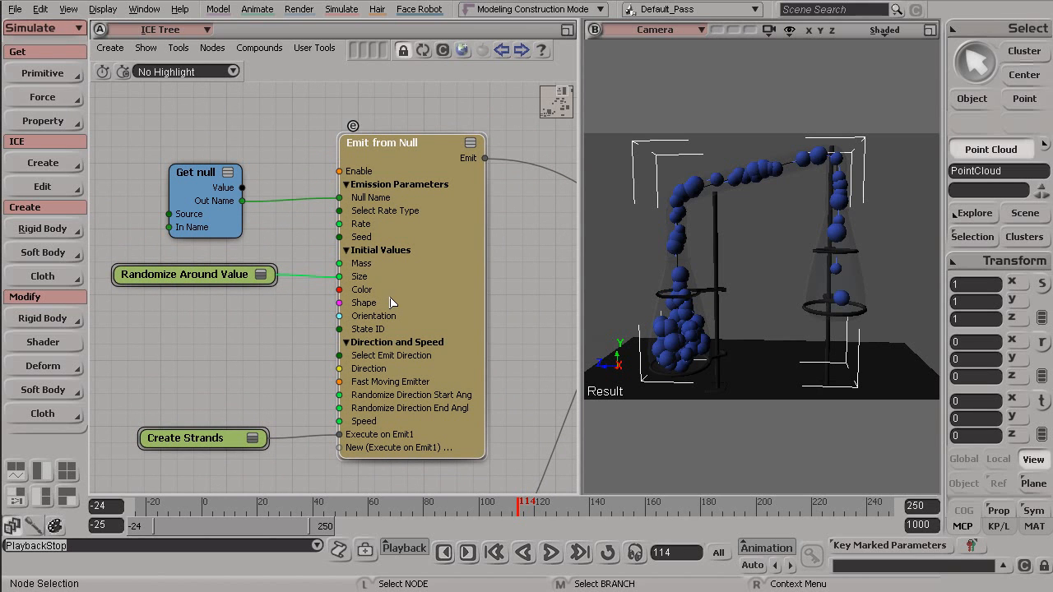
# - Show Emit from Null's property editor with rate 23.485, mass 0.1, size 0.6 and sphere shape
pyautogui.doubleClick(381, 142)
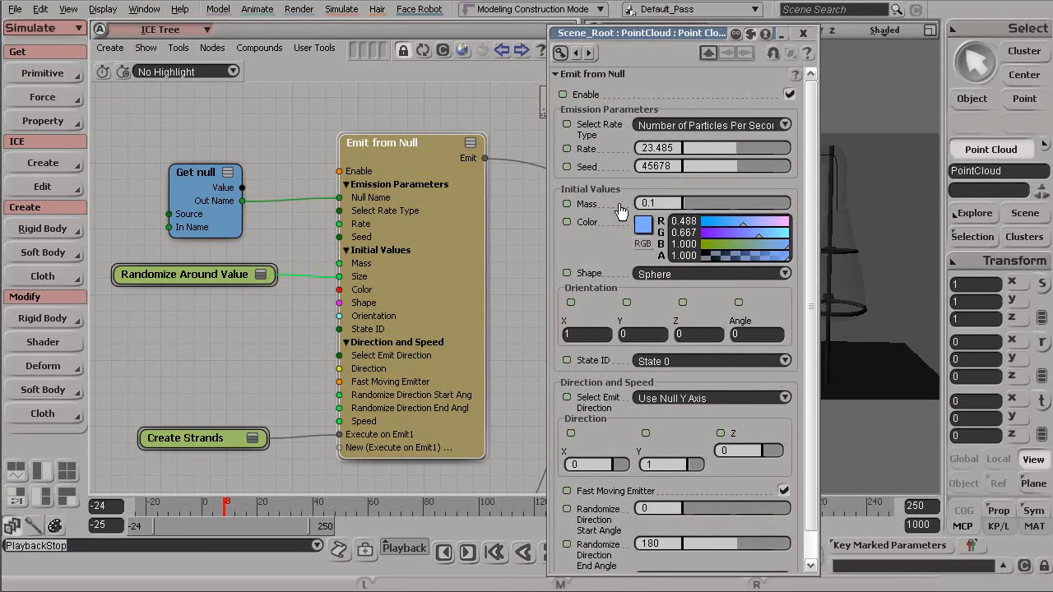
pyautogui.moveTo(194, 275); pyautogui.dragTo(161, 288)
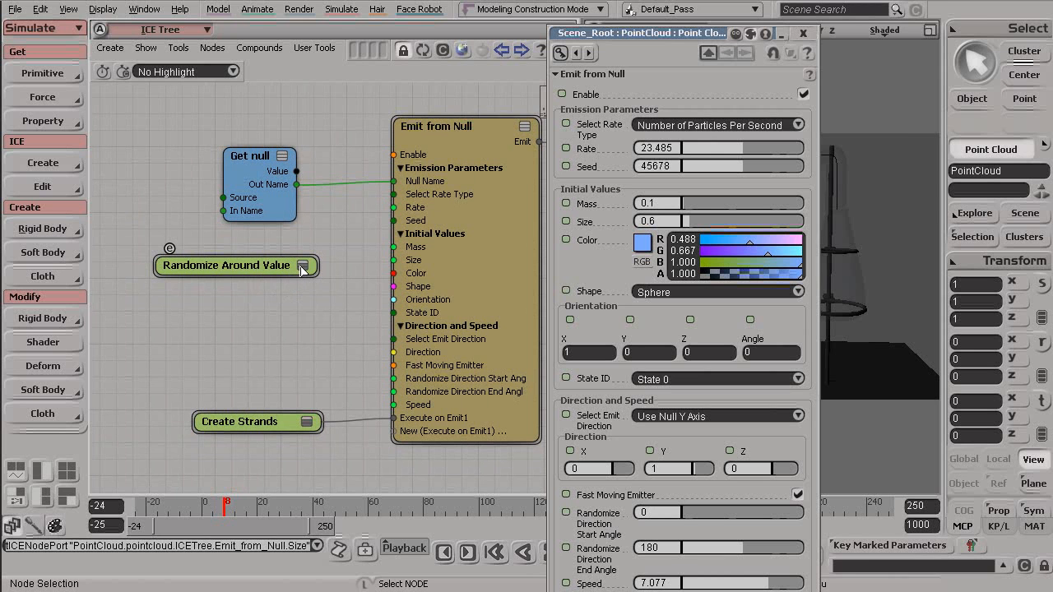
pyautogui.moveTo(306, 271)
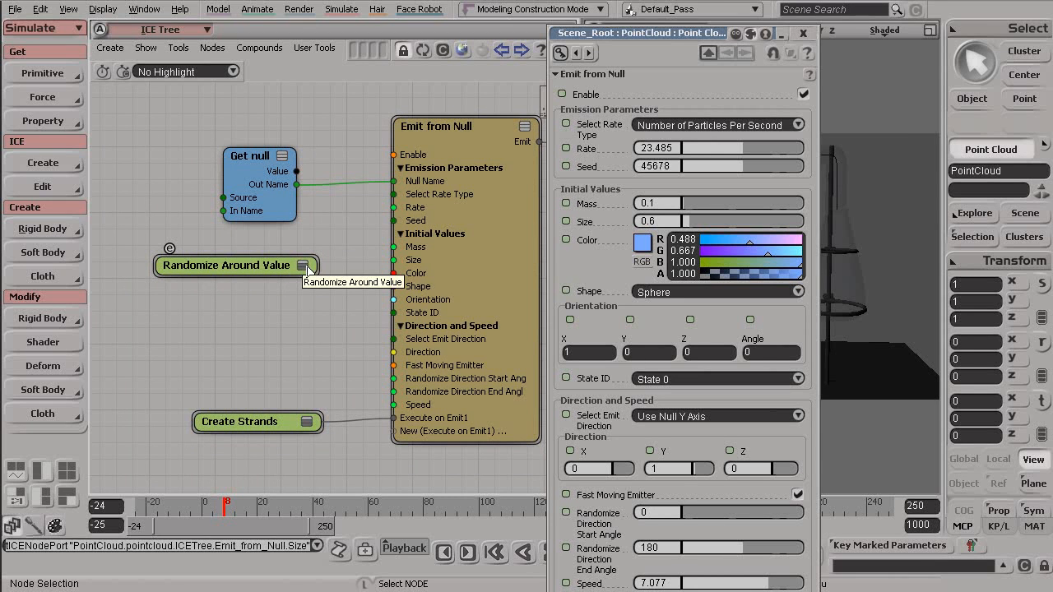
pyautogui.moveTo(313, 399)
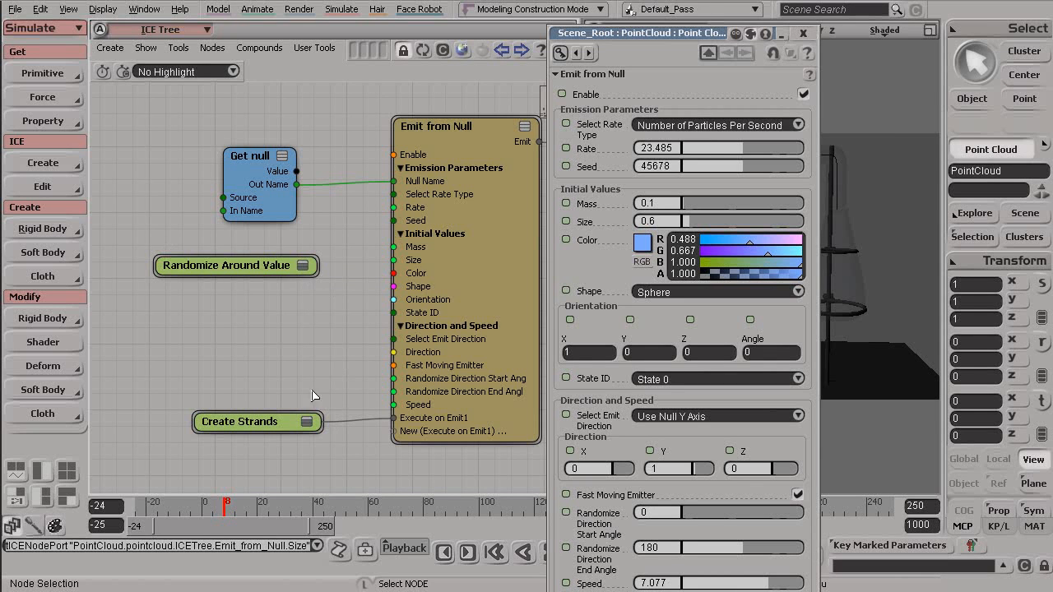
pyautogui.moveTo(257, 421); pyautogui.dragTo(243, 346)
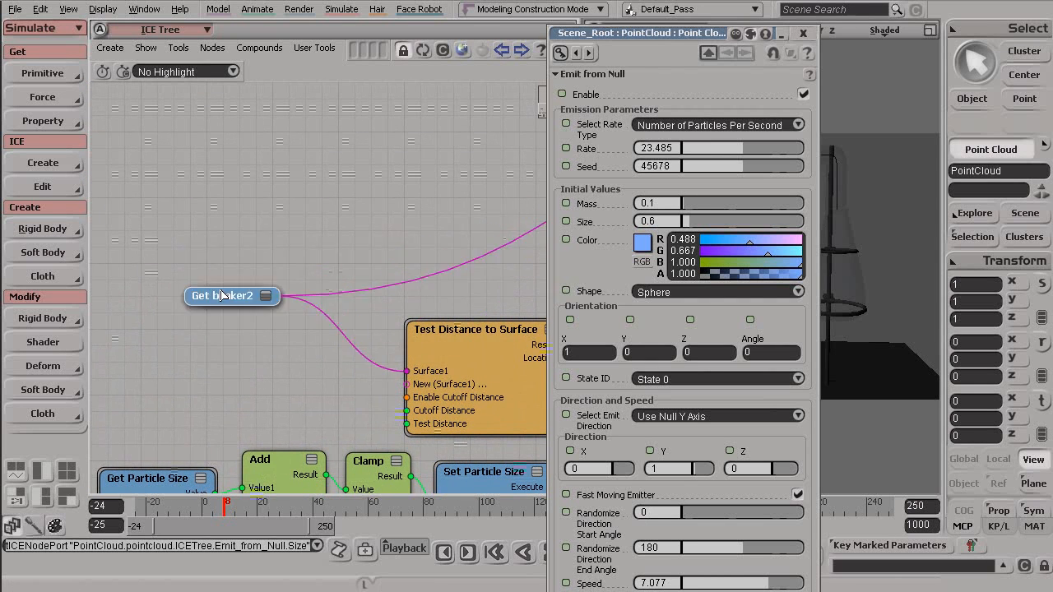
# - Move Get beaker2 up slightly and expand it to show its Value and Out Name ports
pyautogui.moveTo(232, 296); pyautogui.dragTo(240, 256)
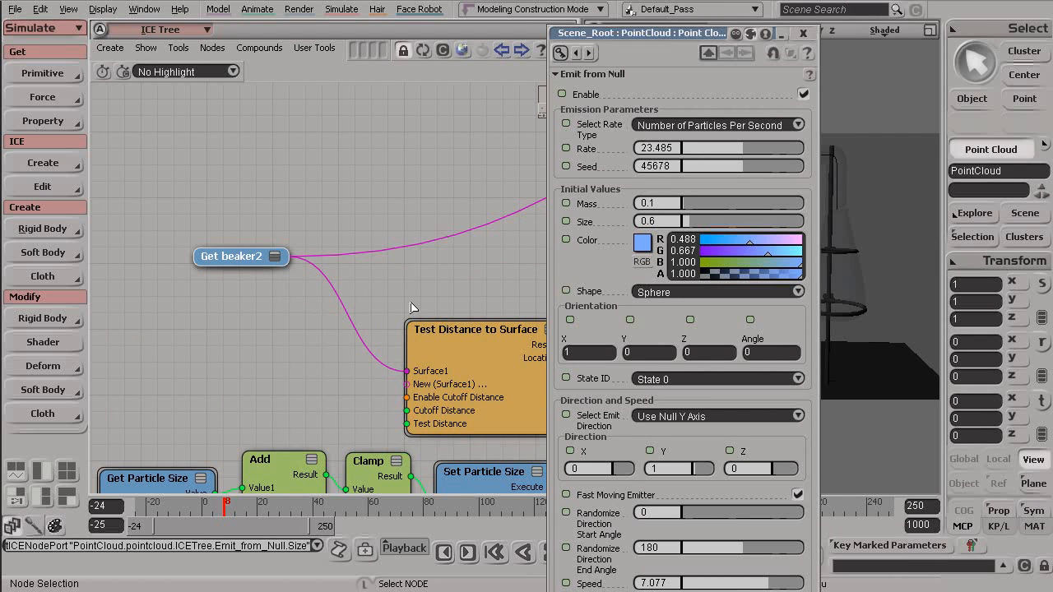
pyautogui.moveTo(271, 260)
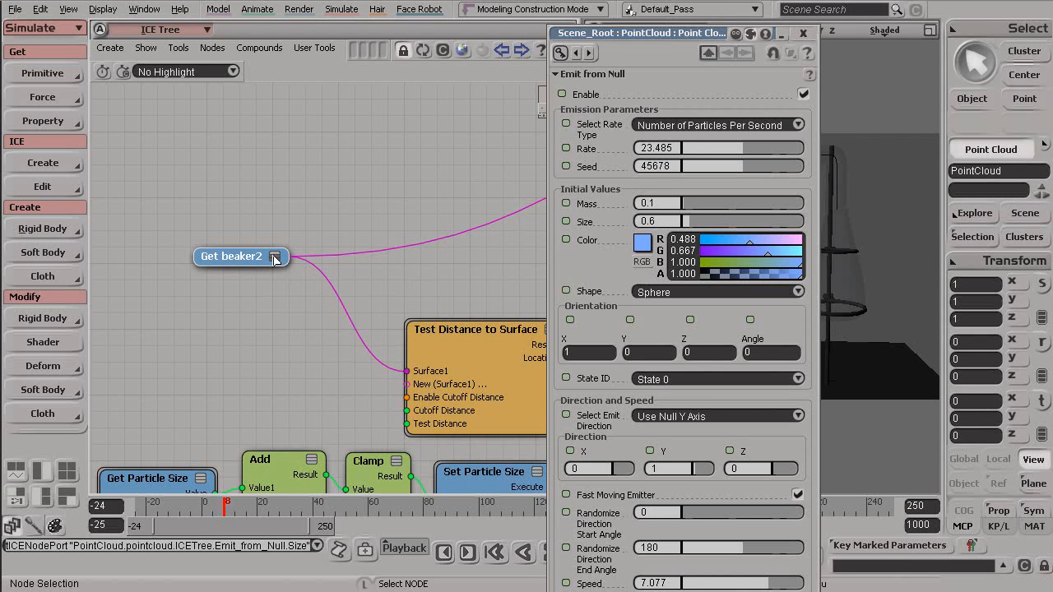
pyautogui.click(275, 257)
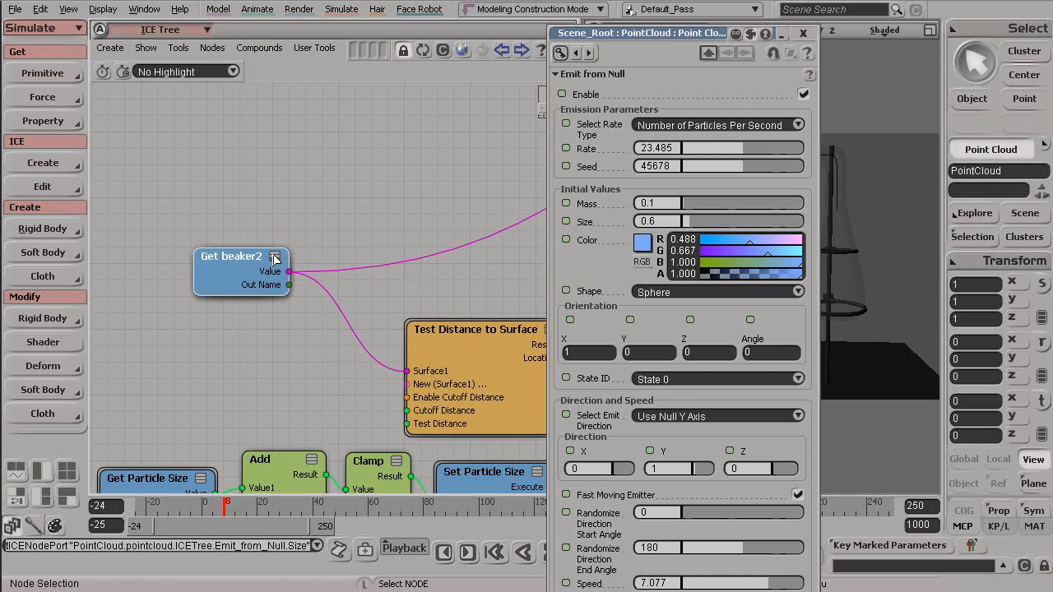
pyautogui.moveTo(377, 361)
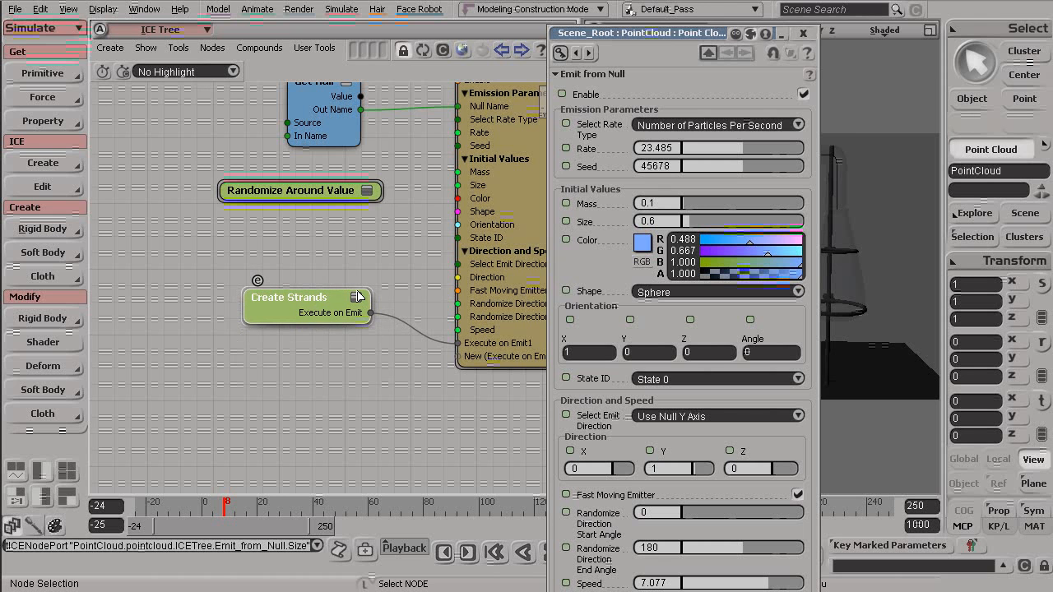
pyautogui.moveTo(359, 296)
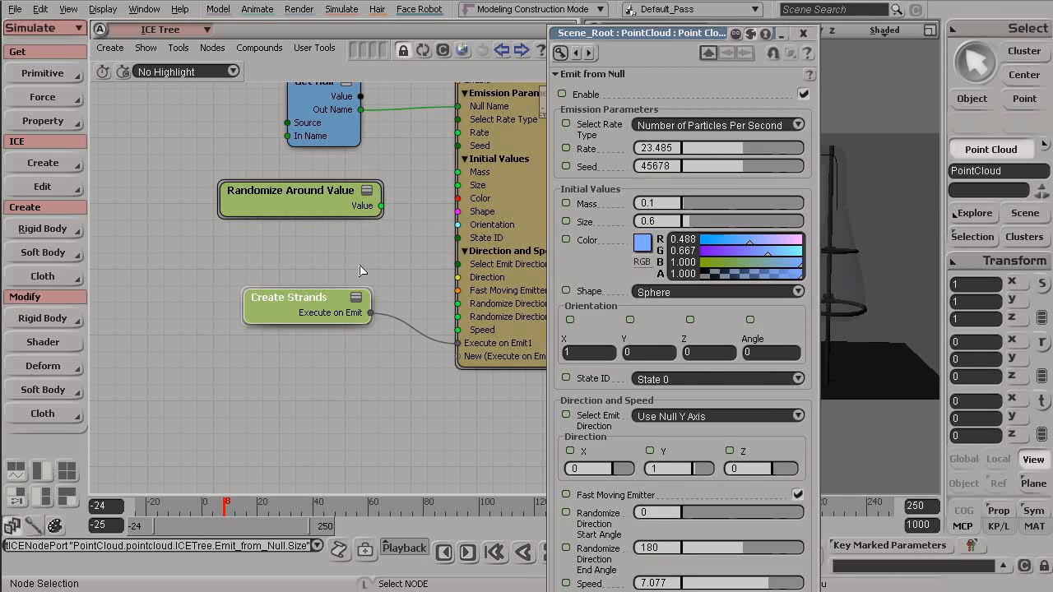
pyautogui.moveTo(378, 210)
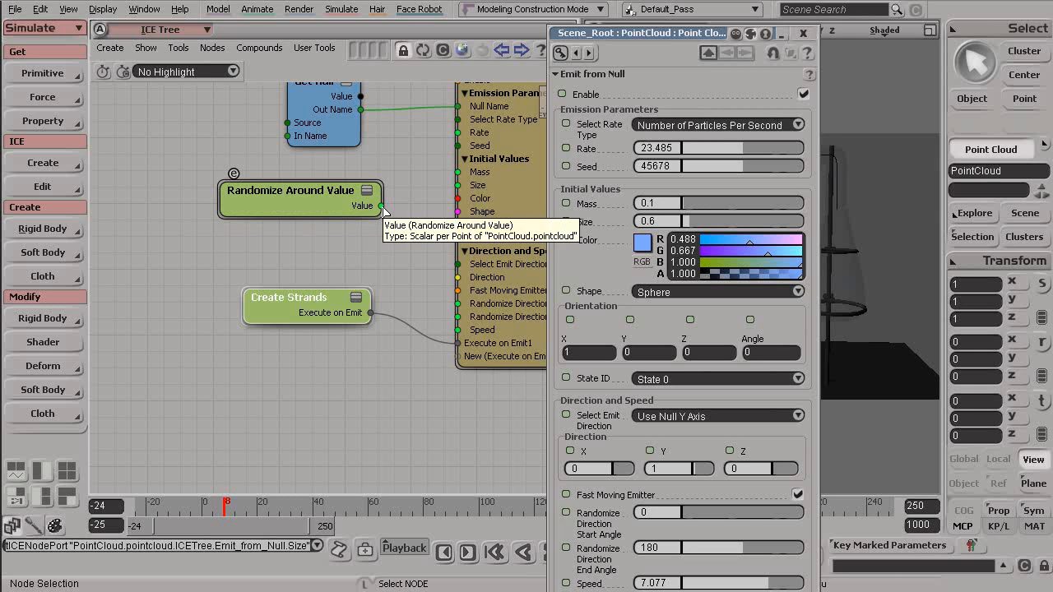
pyautogui.moveTo(405, 215)
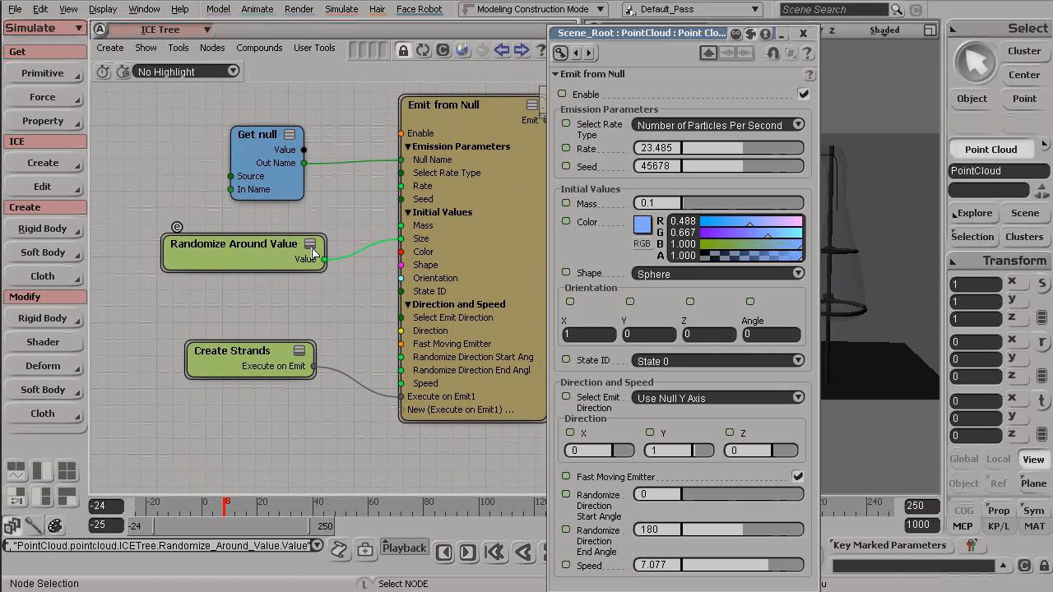
# - Expand Randomize Around Value to reveal Object Name, Base Value, Variance, Seed and Animated ports
pyautogui.click(306, 224)
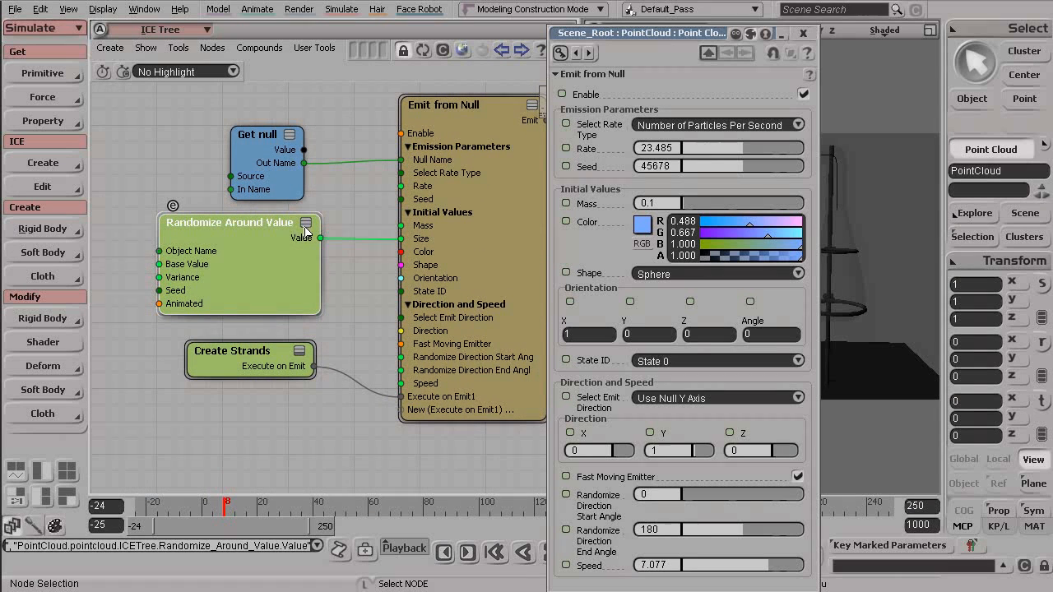
pyautogui.moveTo(165, 250)
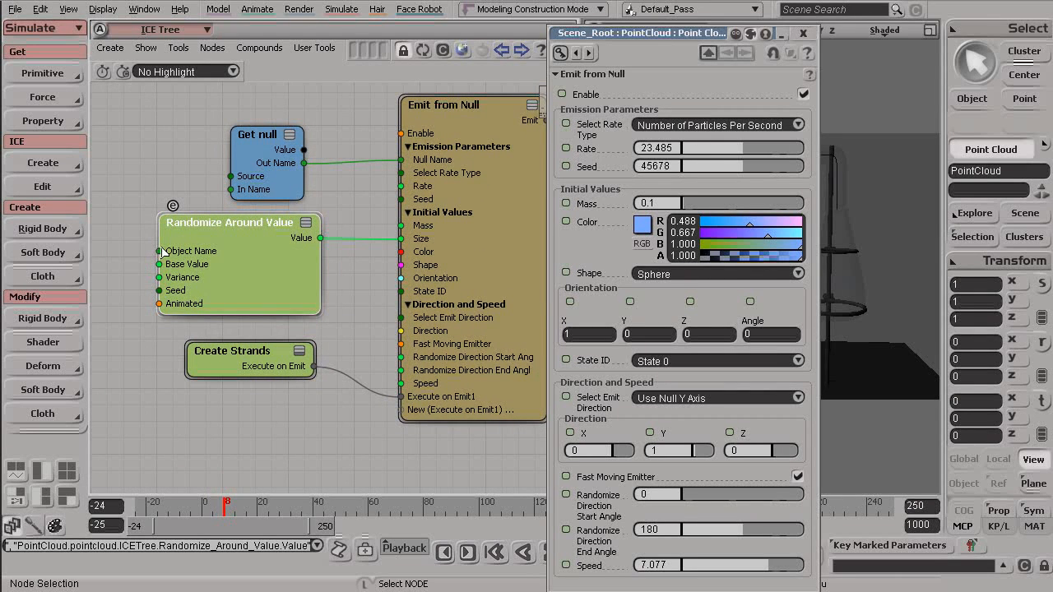
pyautogui.moveTo(305, 237)
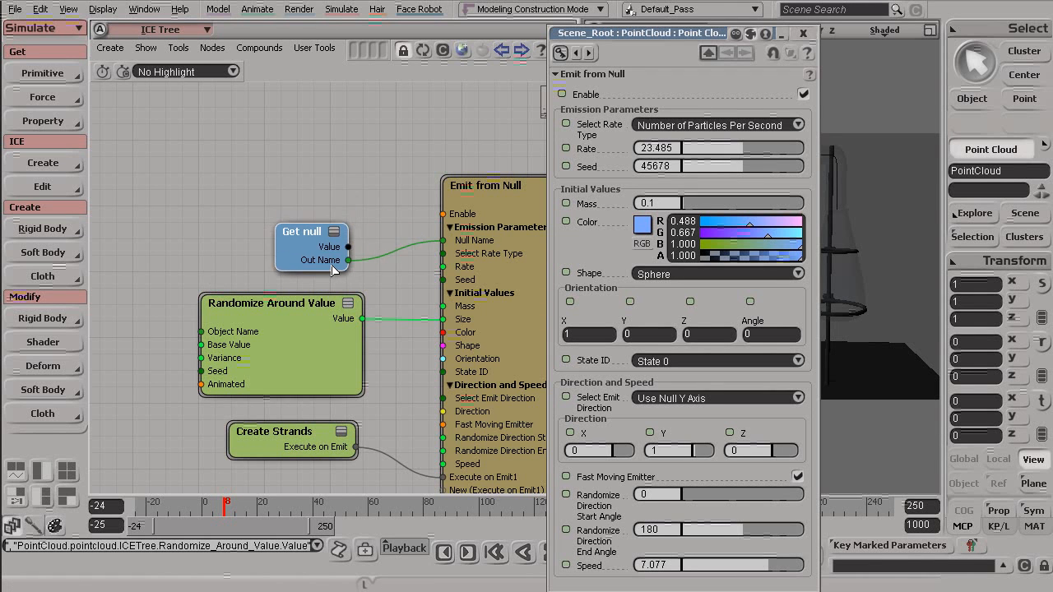
# - Bring Emit from Null beside Get null and Randomize Around Value and collapse it
pyautogui.moveTo(311, 246); pyautogui.dragTo(329, 232)
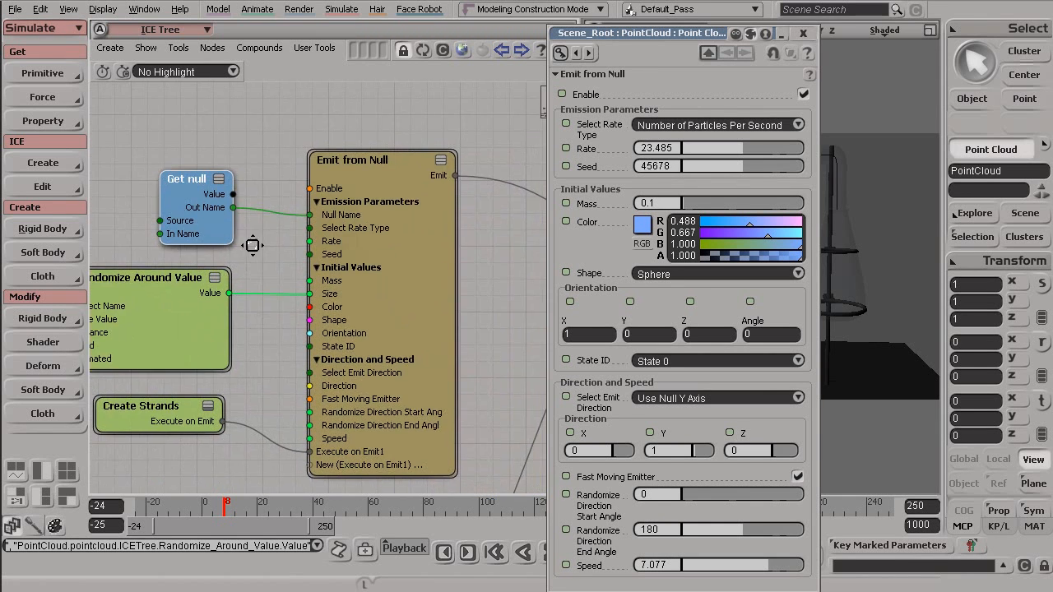
pyautogui.click(355, 159)
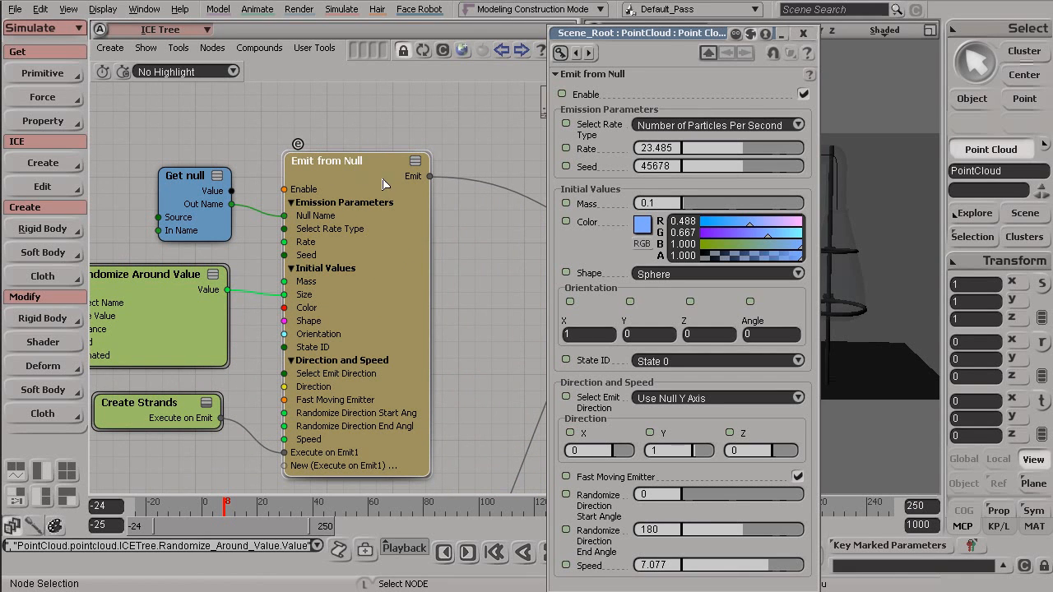
pyautogui.click(418, 161)
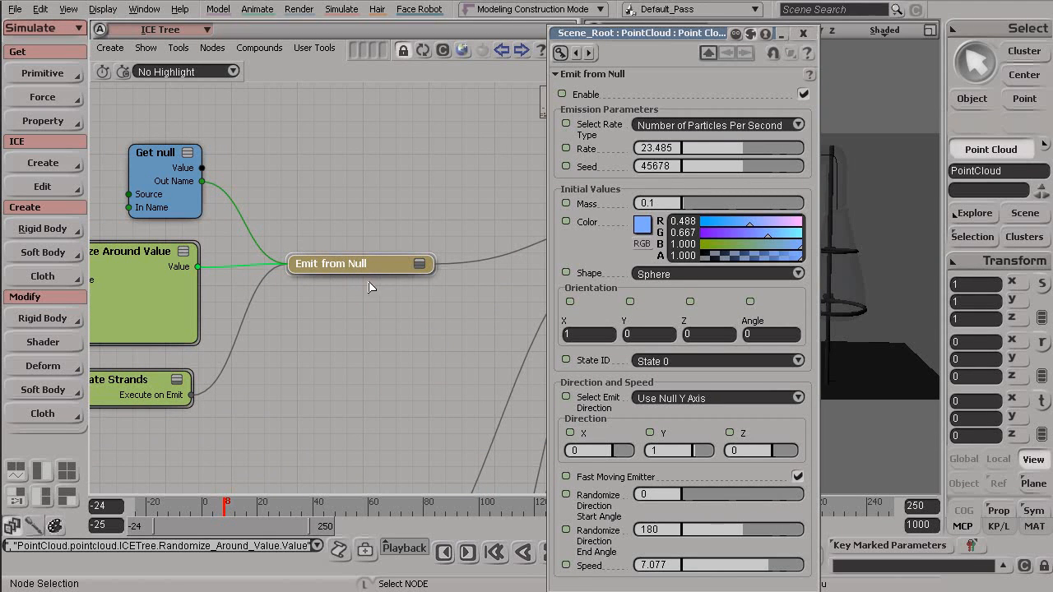
pyautogui.moveTo(663, 132)
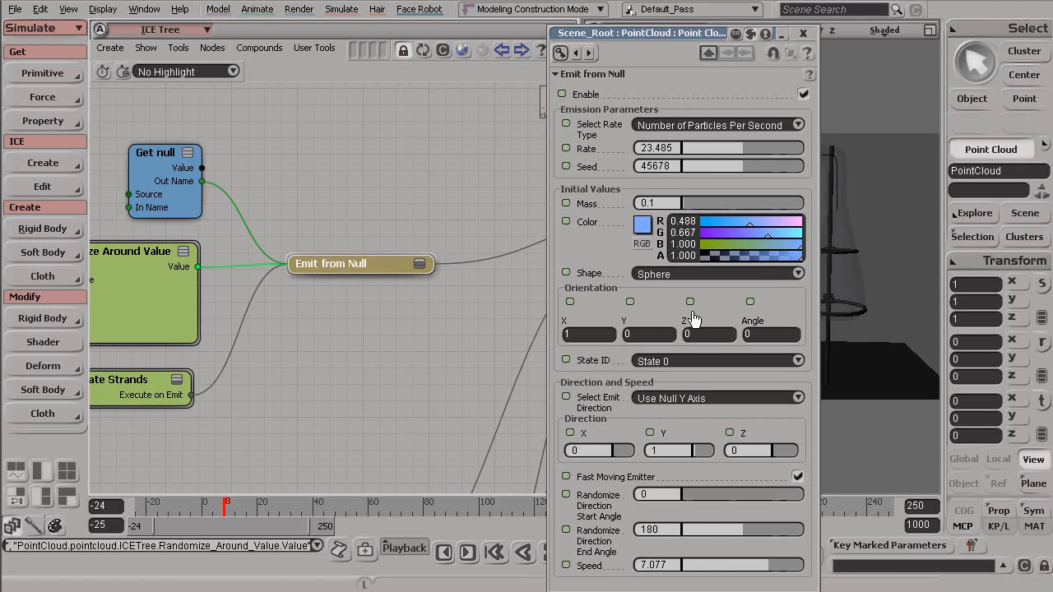
# - Close the Emit from Null settings panel, leaving blue balls gathering in the beaker
pyautogui.click(802, 33)
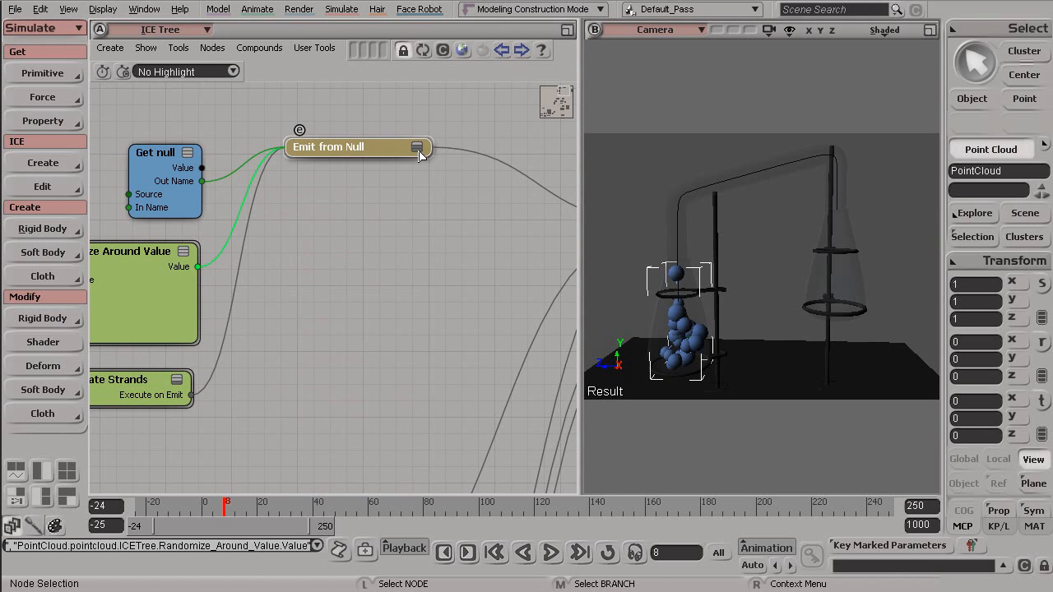
# - Show only connected ports on Emit from Null and Randomize Around Value, then dismiss the emitter's properties
pyautogui.click(415, 146)
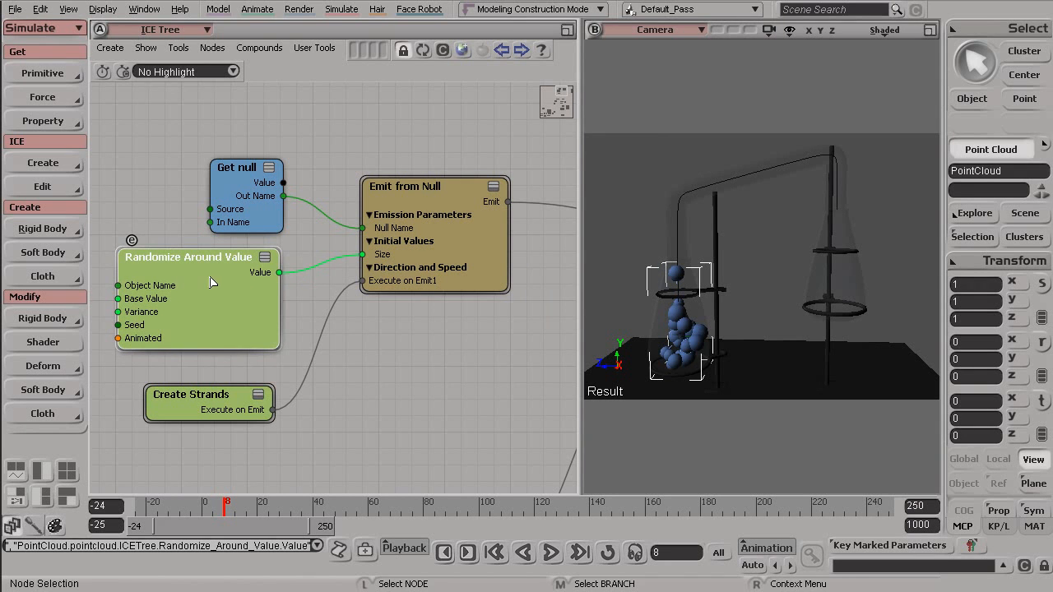
pyautogui.click(265, 257)
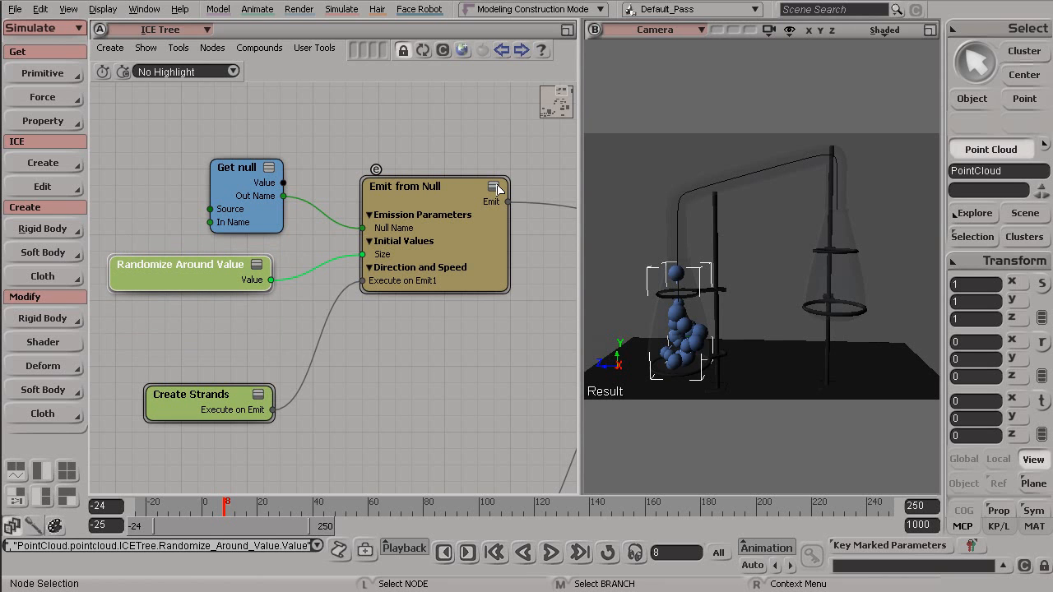
pyautogui.click(495, 188)
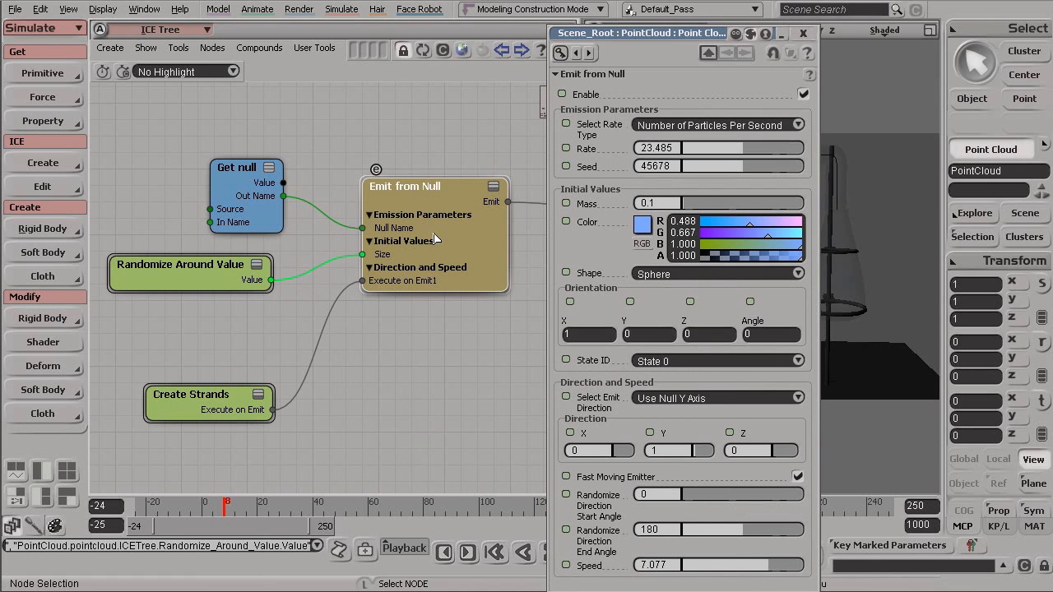
pyautogui.moveTo(568, 198)
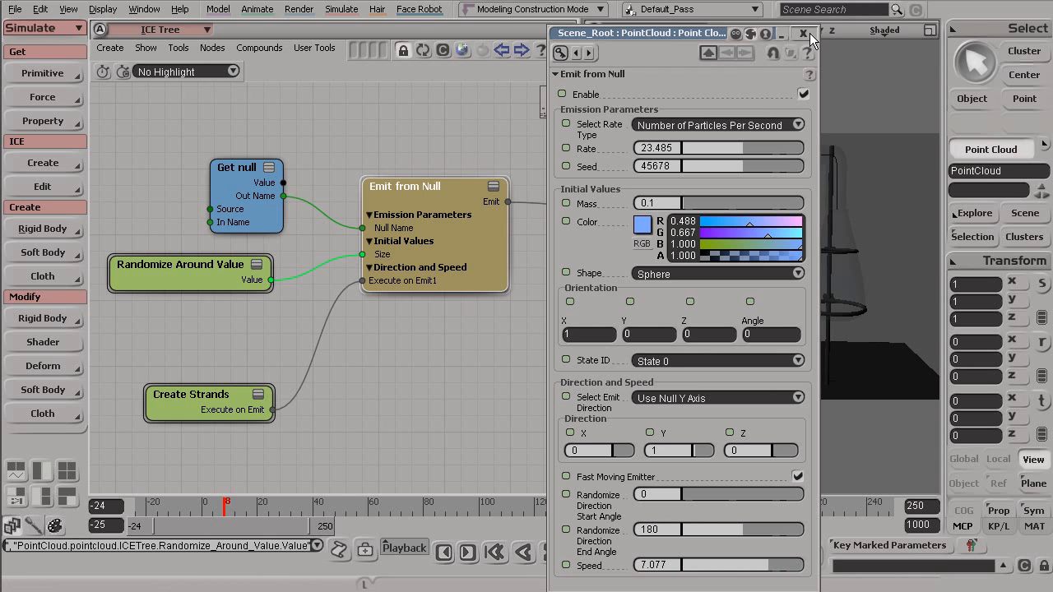
pyautogui.click(802, 33)
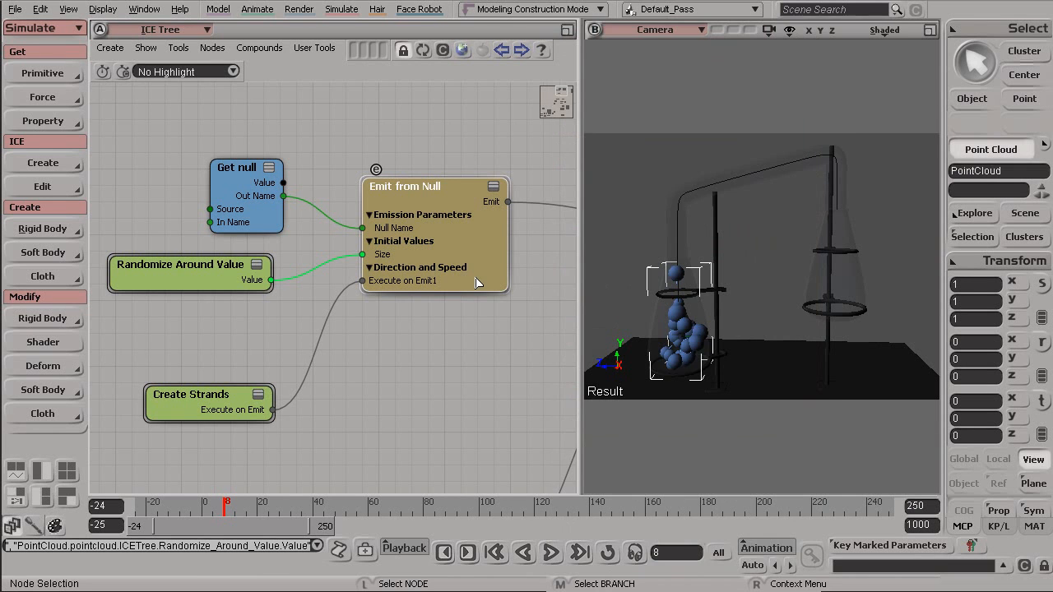